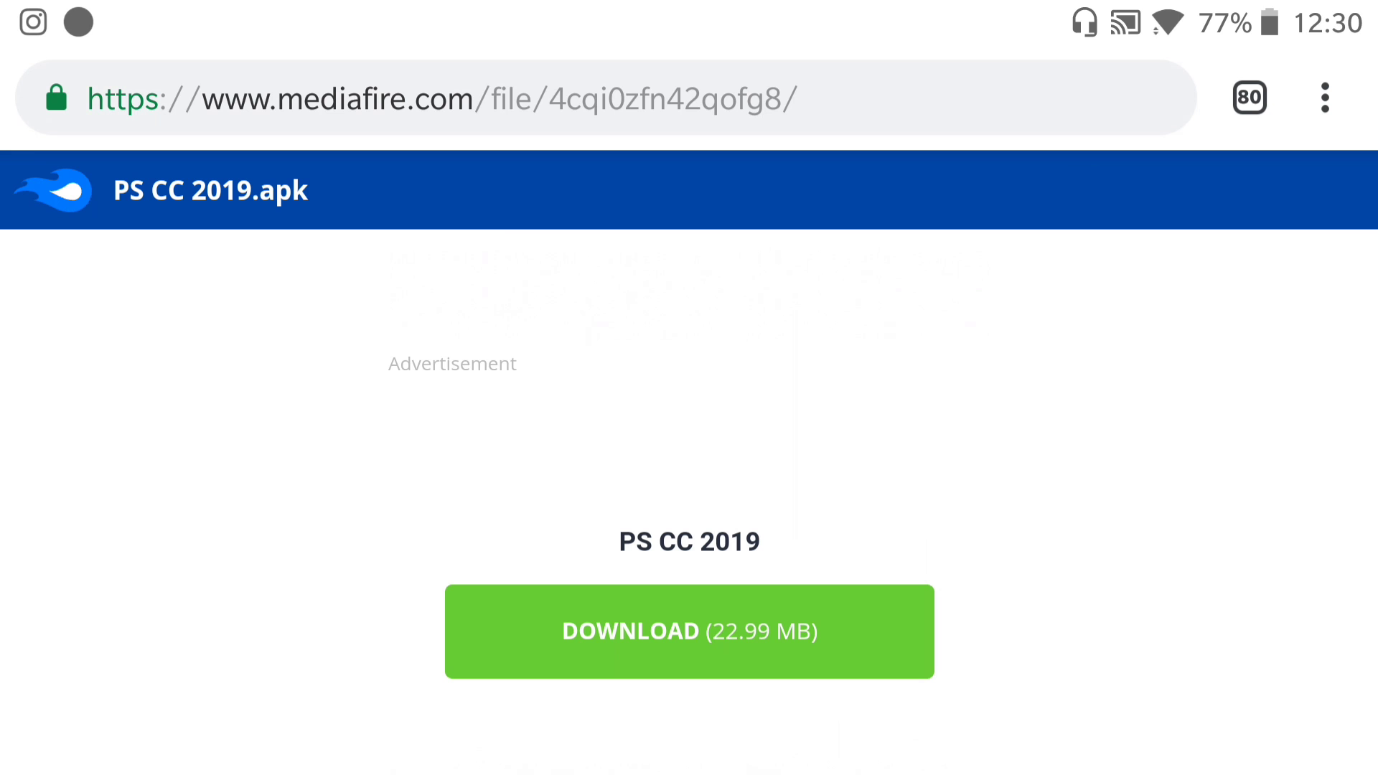
# Step: Download the PS CC 2019 APK (22.99 MB) again from its MediaFire page
pyautogui.click(689, 631)
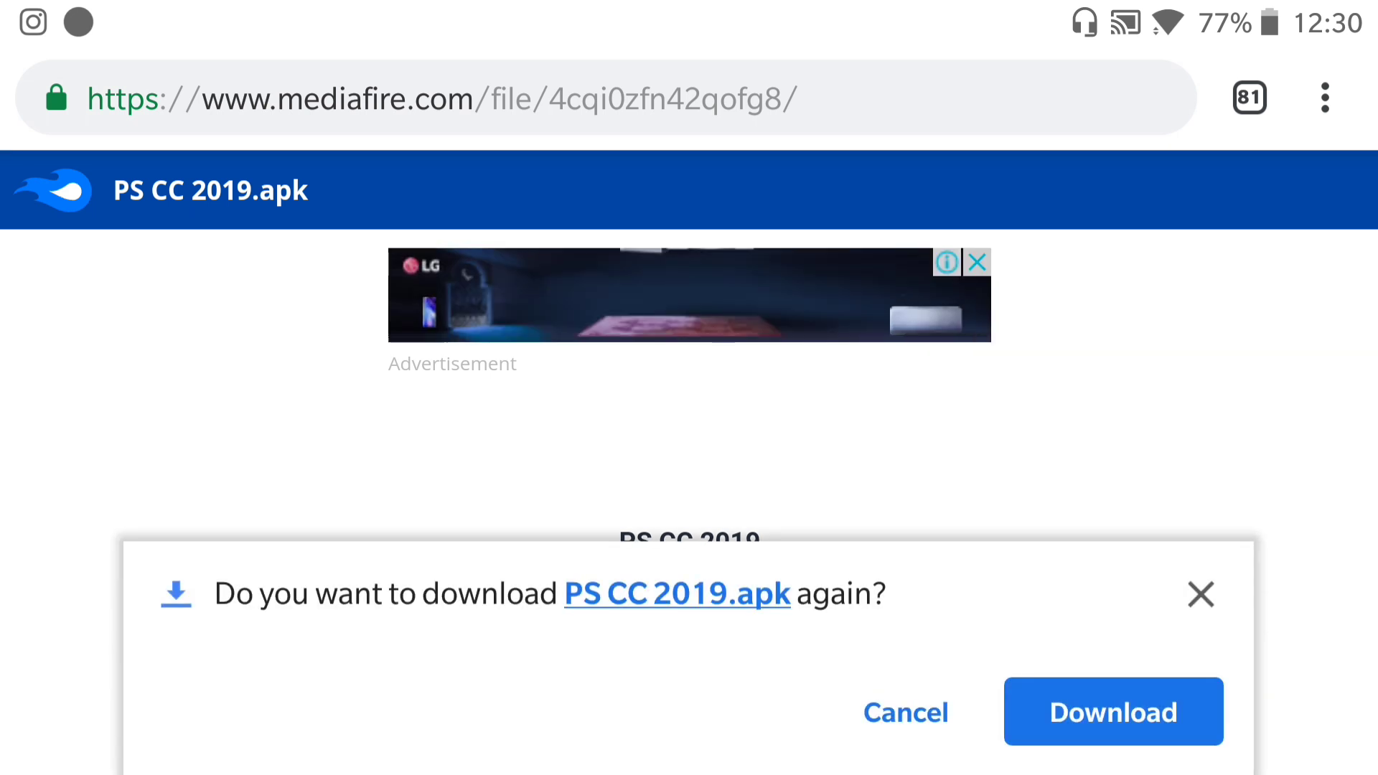
pyautogui.click(1113, 712)
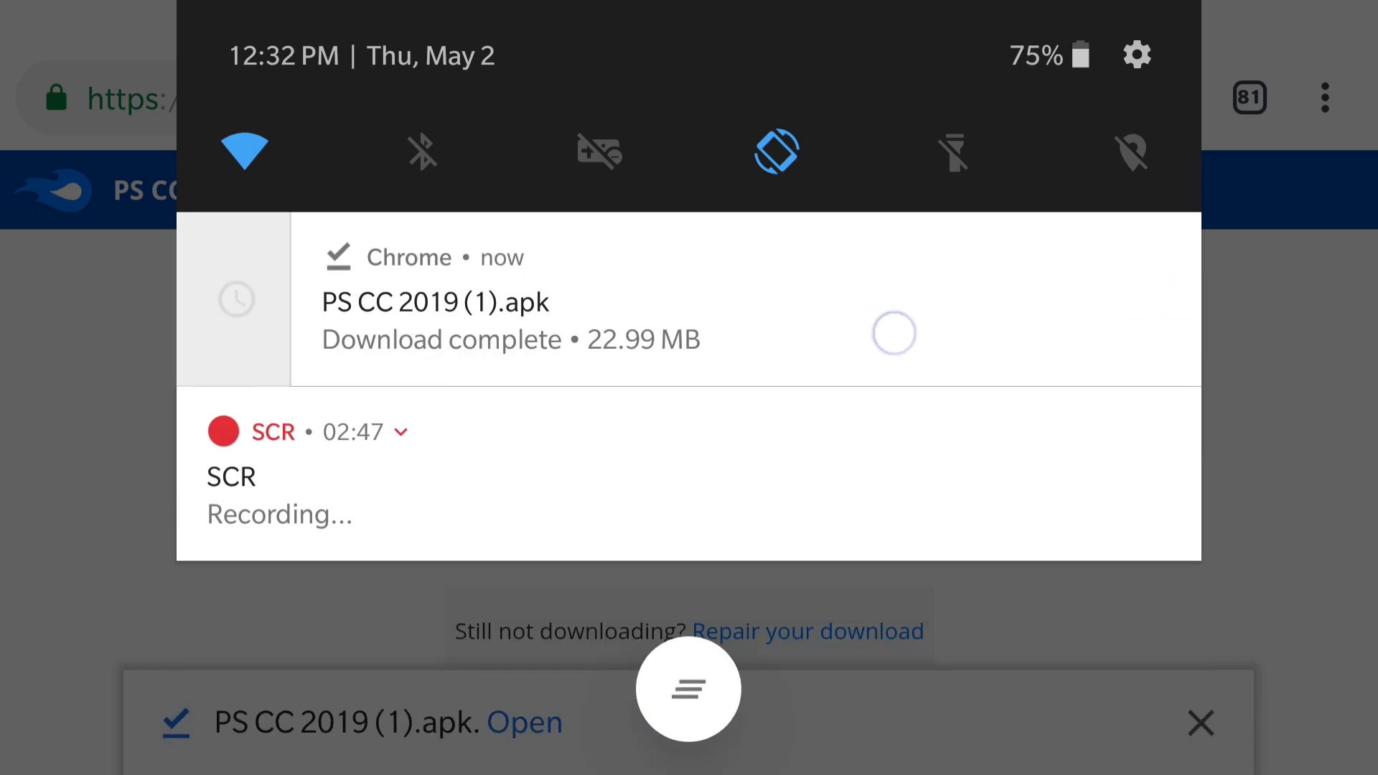
# Step: Install the downloaded PS CC APK as an update after reviewing all its permissions
pyautogui.click(439, 302)
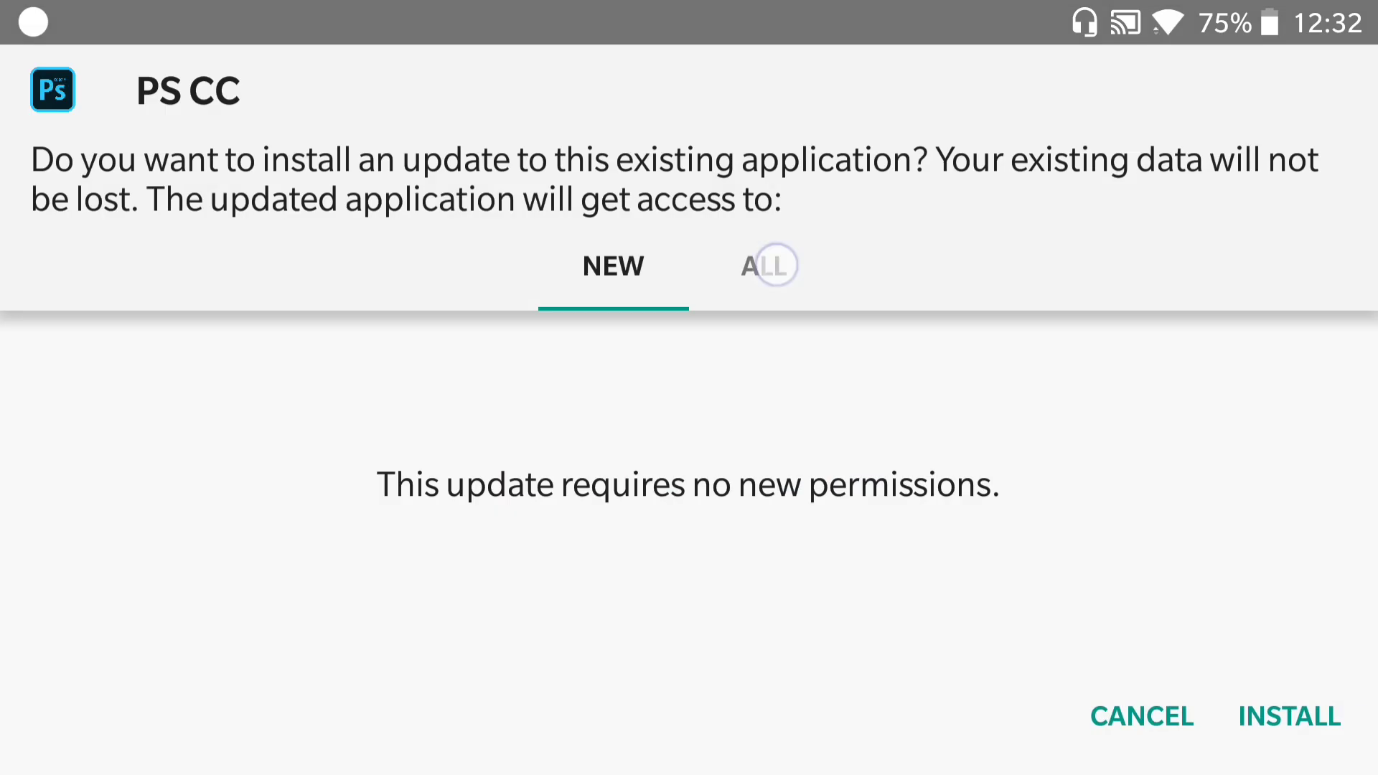
pyautogui.click(764, 265)
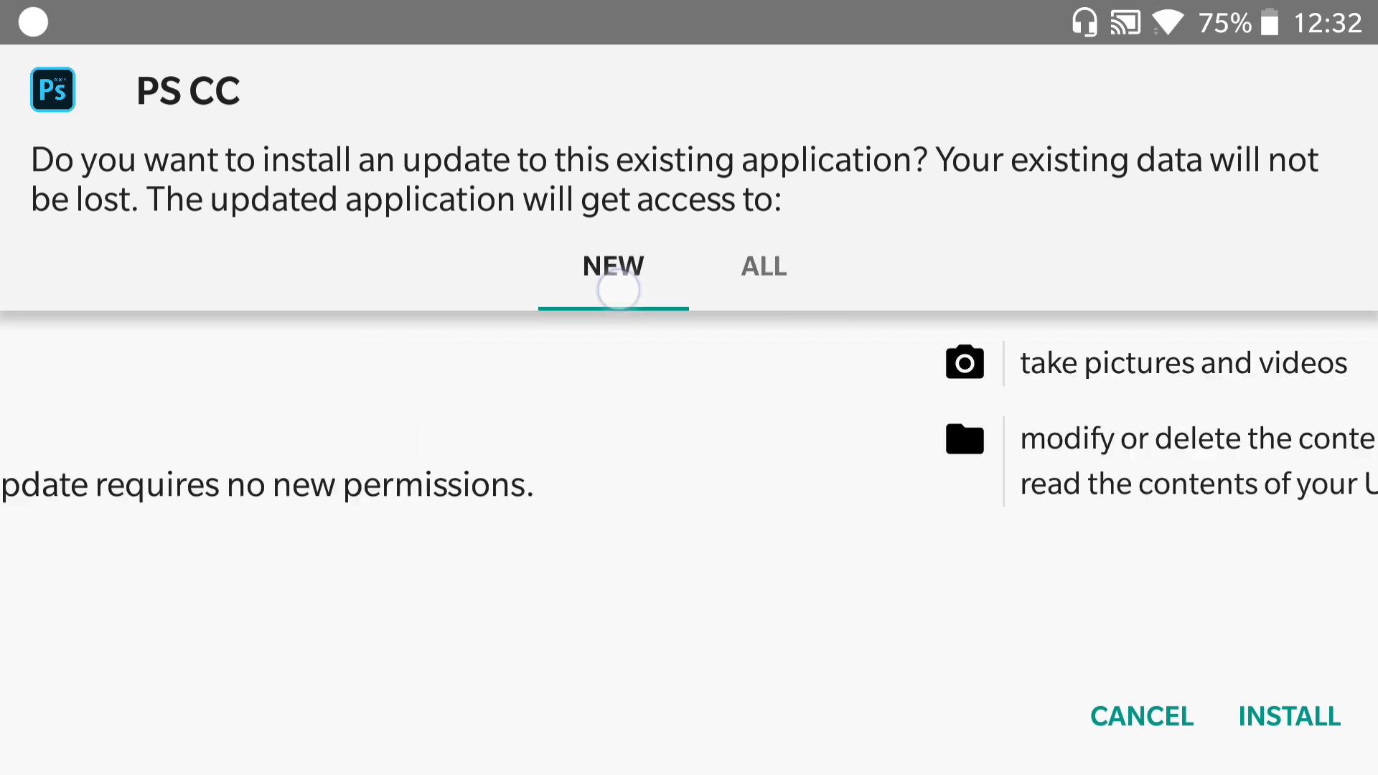
pyautogui.click(1288, 715)
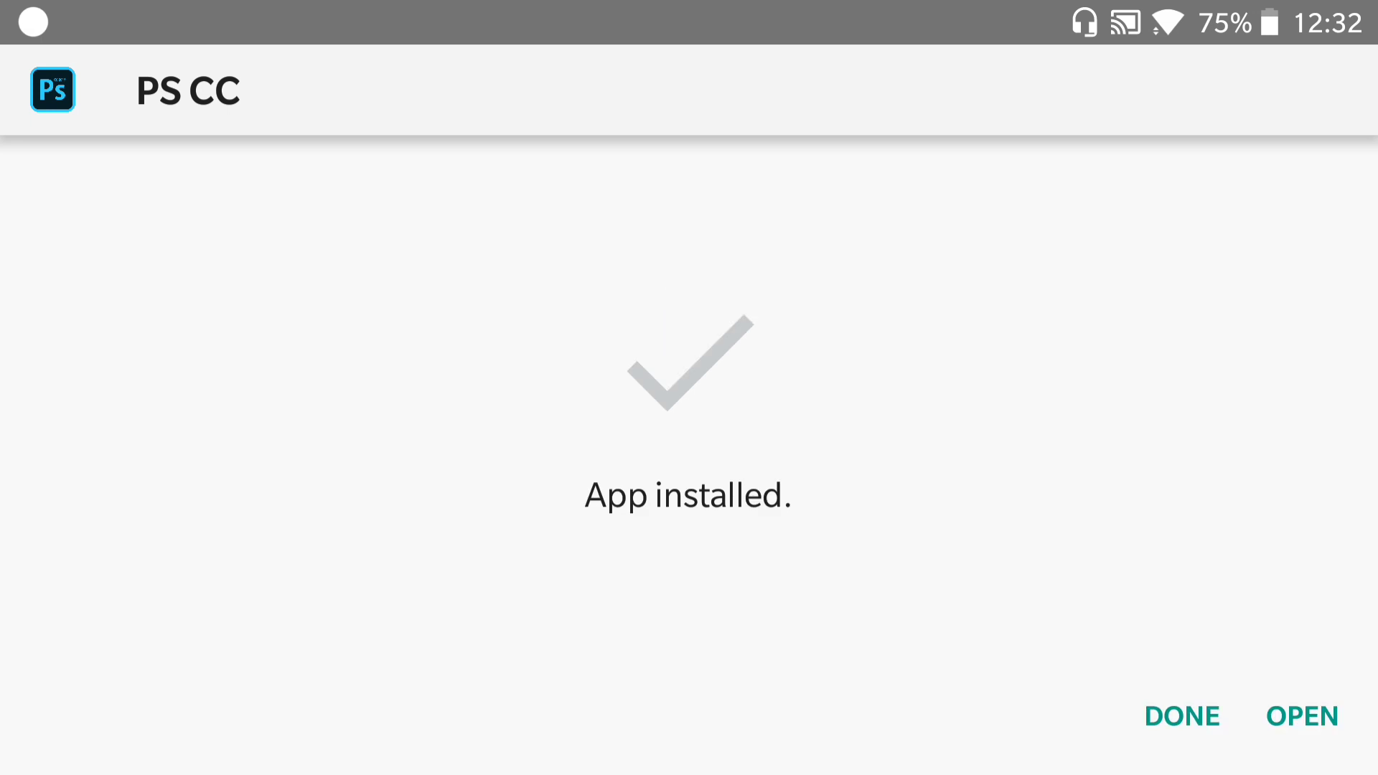
# Step: Launch Photoshop Touch and scroll through the saved-projects gallery
pyautogui.click(1303, 715)
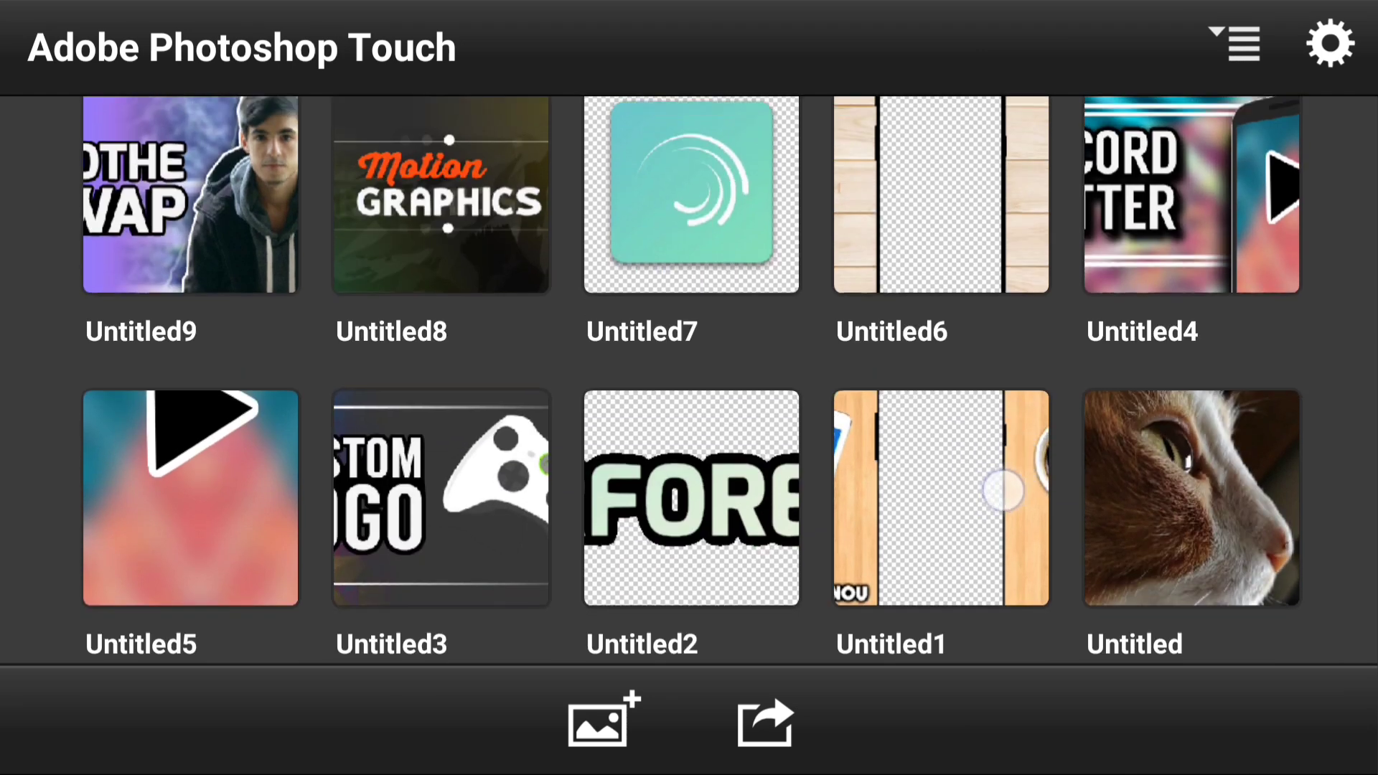
pyautogui.scroll(-3)
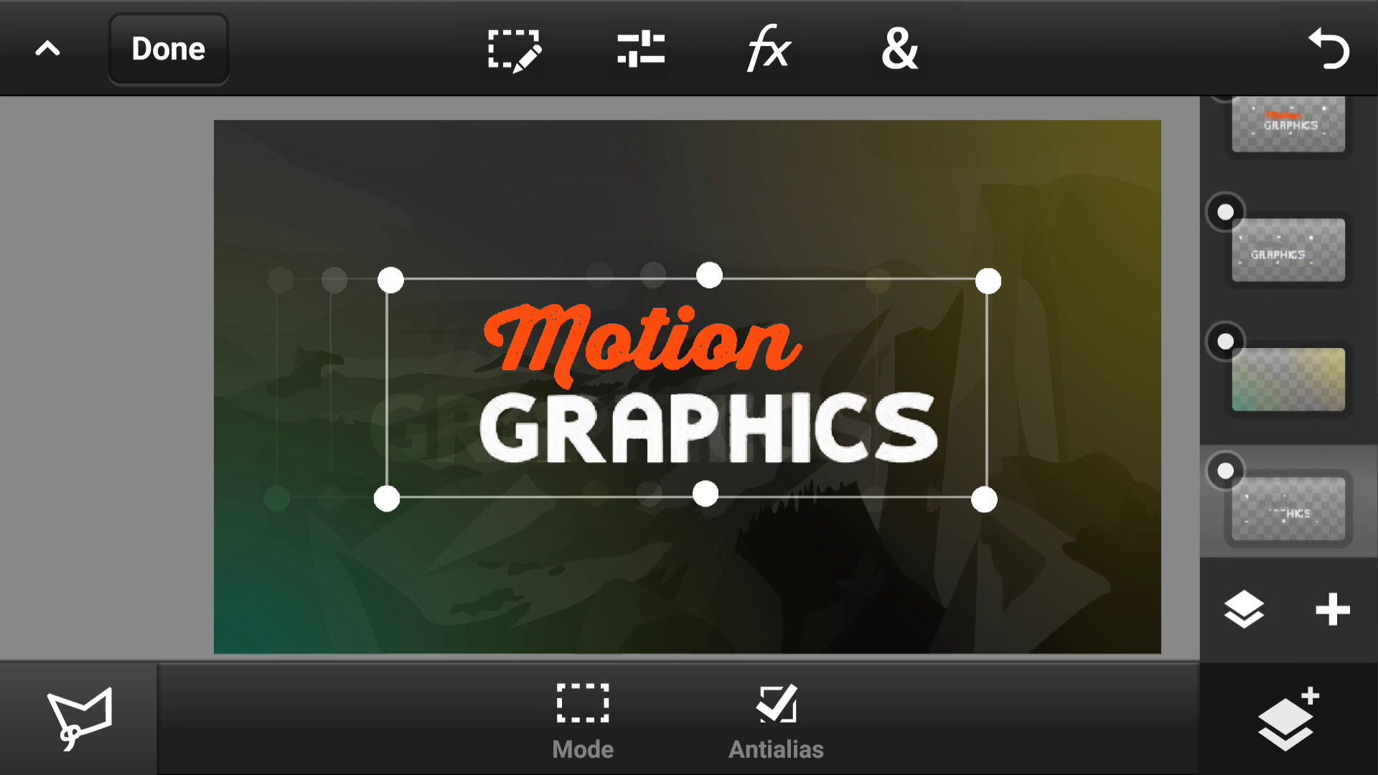
# Step: Browse the Motion Graphics project's layers and activate Transform on the title artwork
pyautogui.scroll(-3)
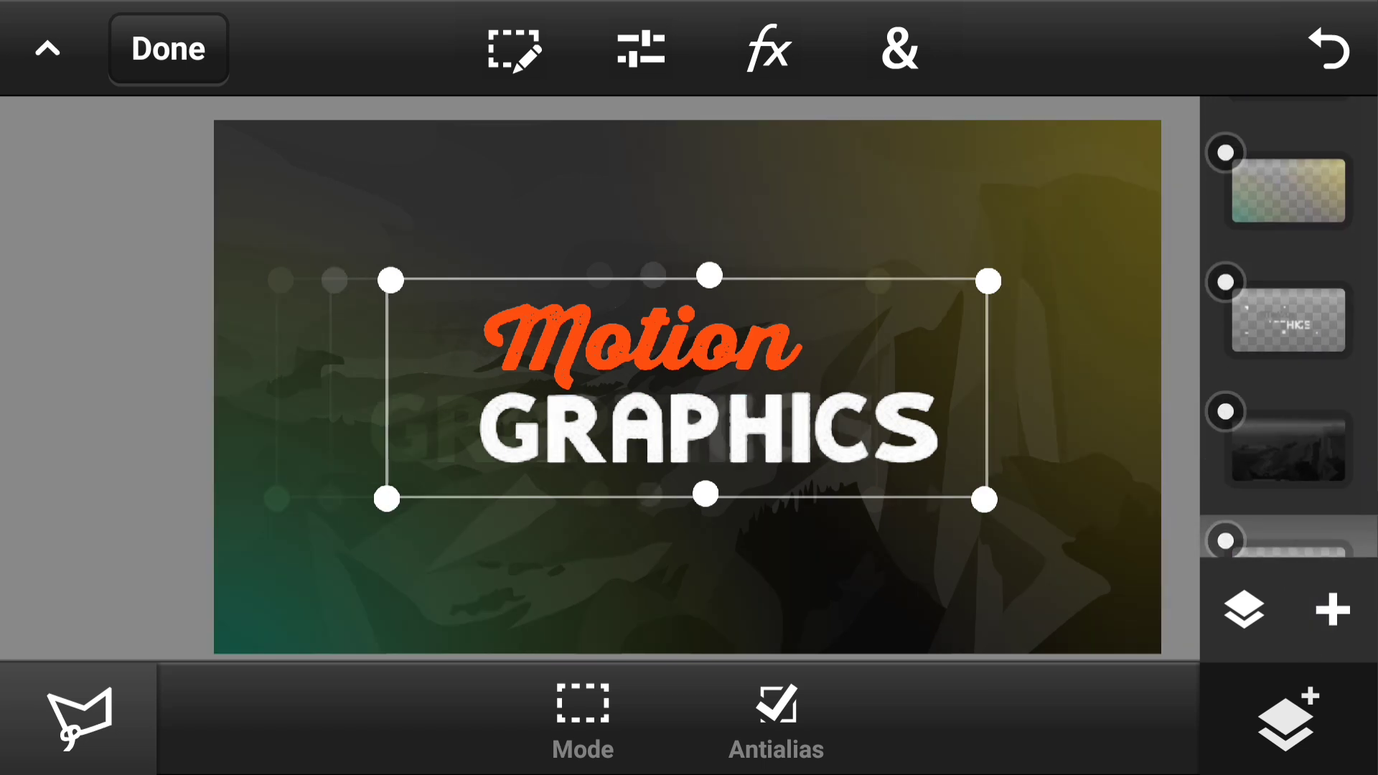
pyautogui.scroll(-3)
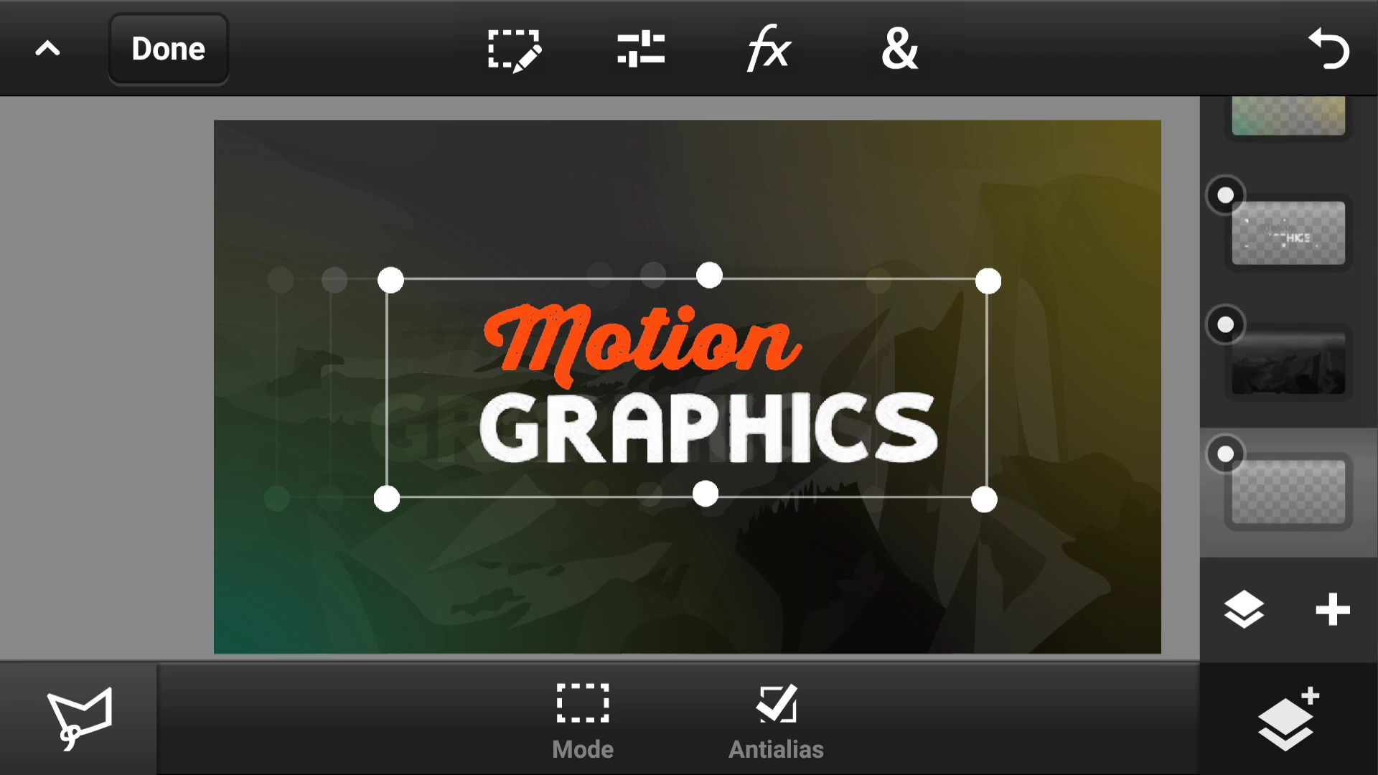
pyautogui.scroll(-3)
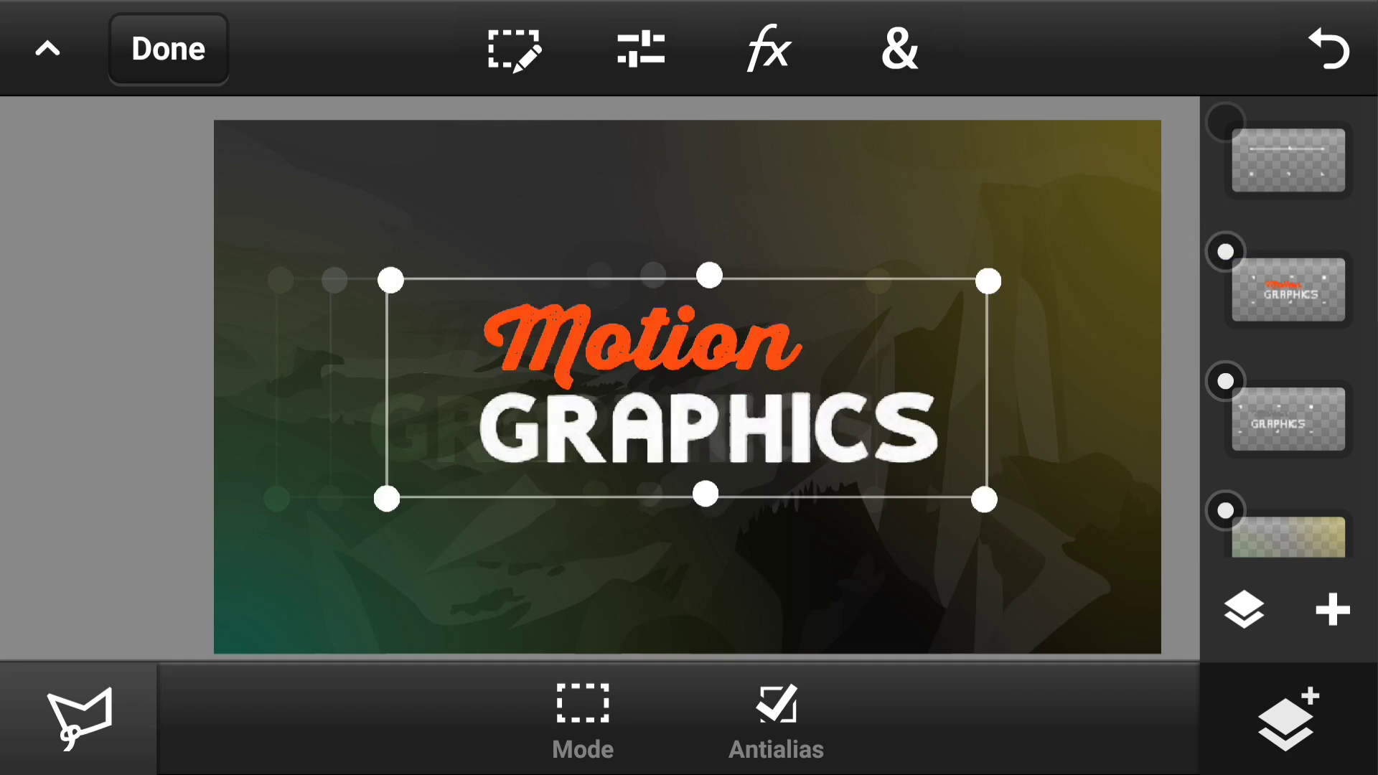
pyautogui.click(897, 48)
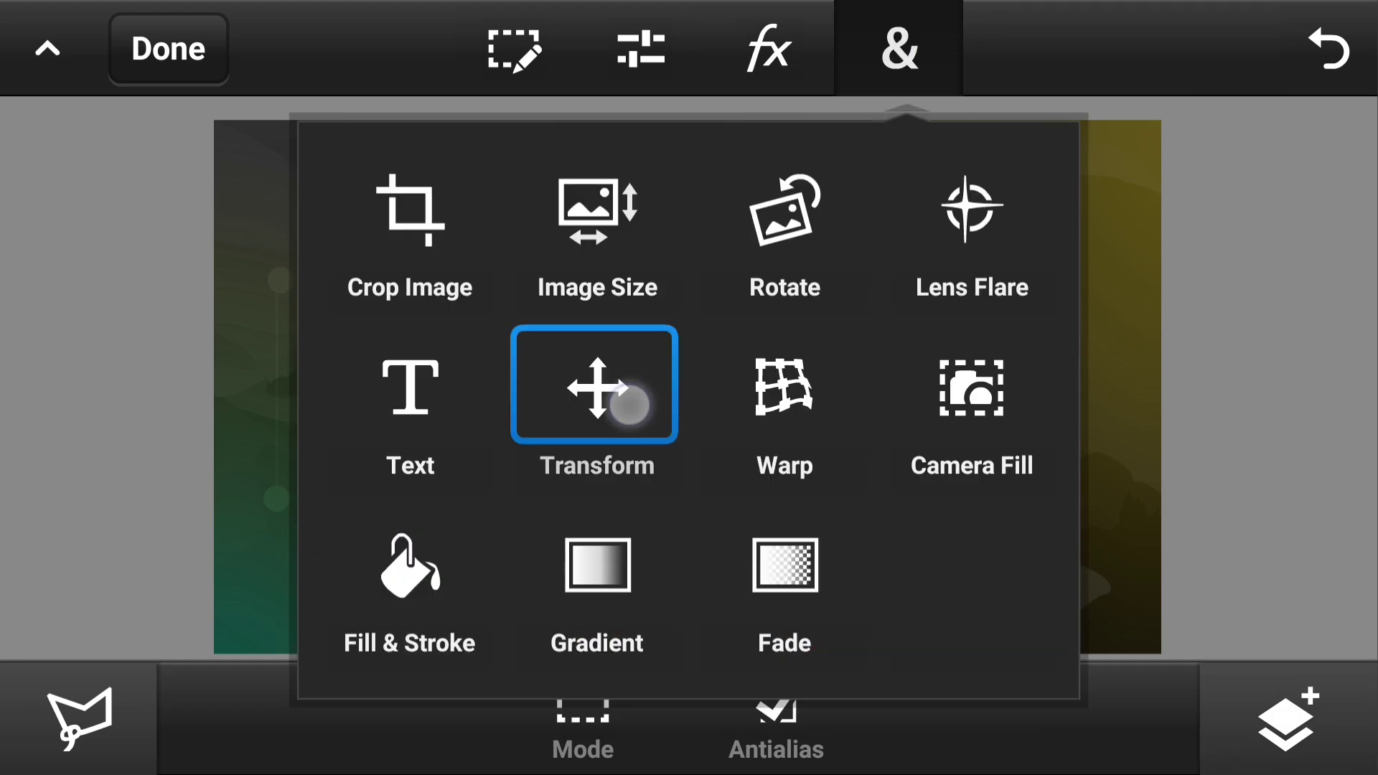
pyautogui.click(596, 384)
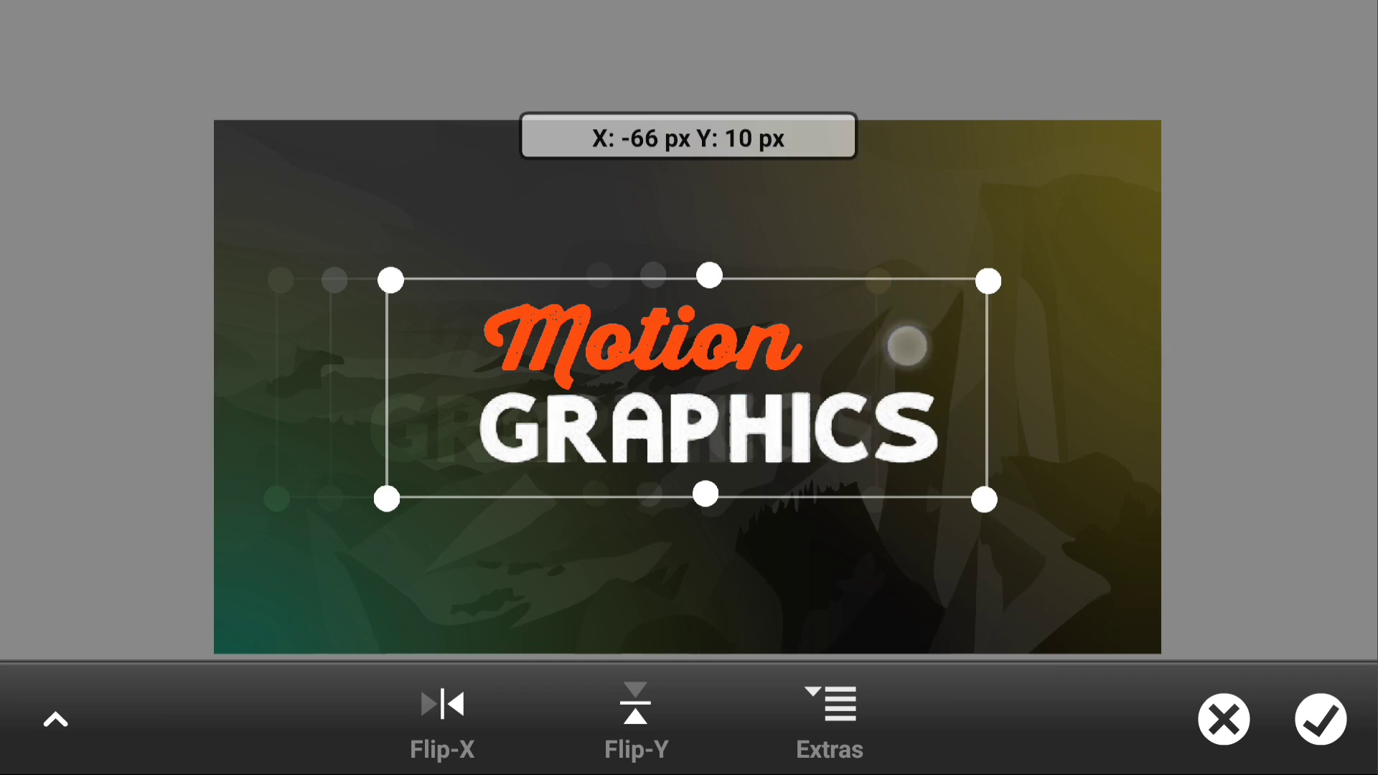